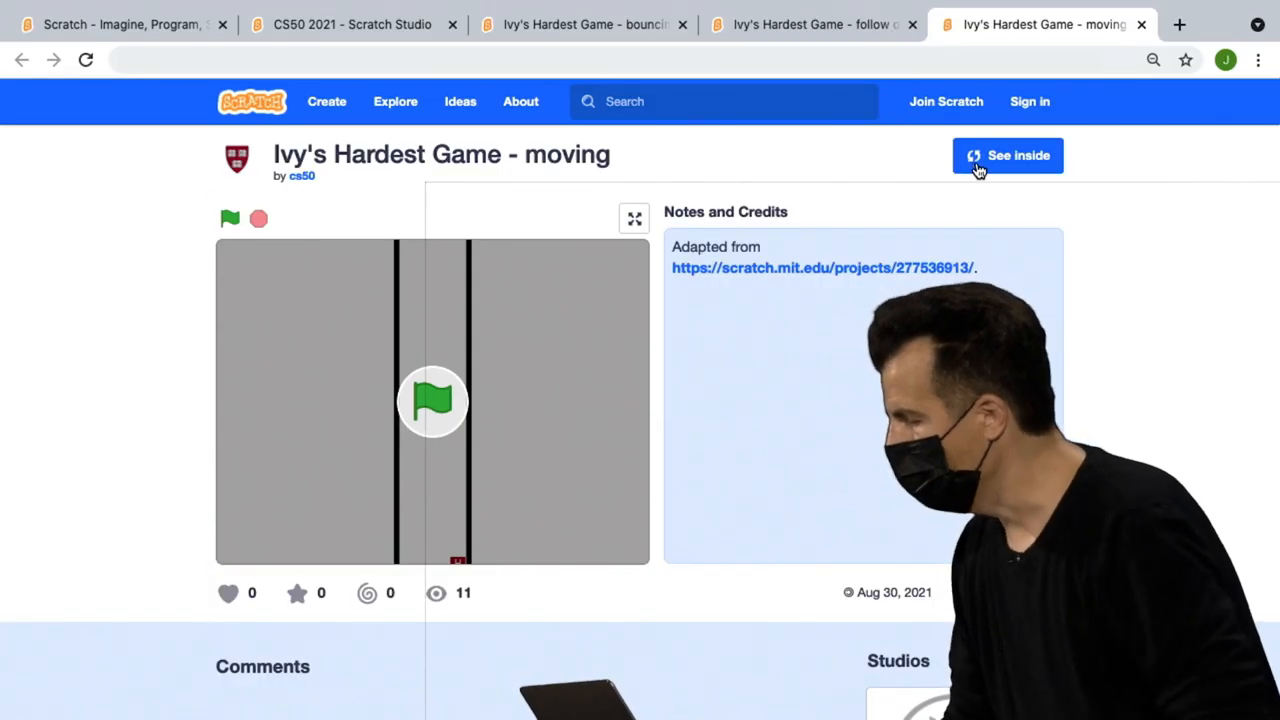
# - See inside the 'moving' project, switch the stage to full-screen and start it with the green flag
pyautogui.click(1008, 156)
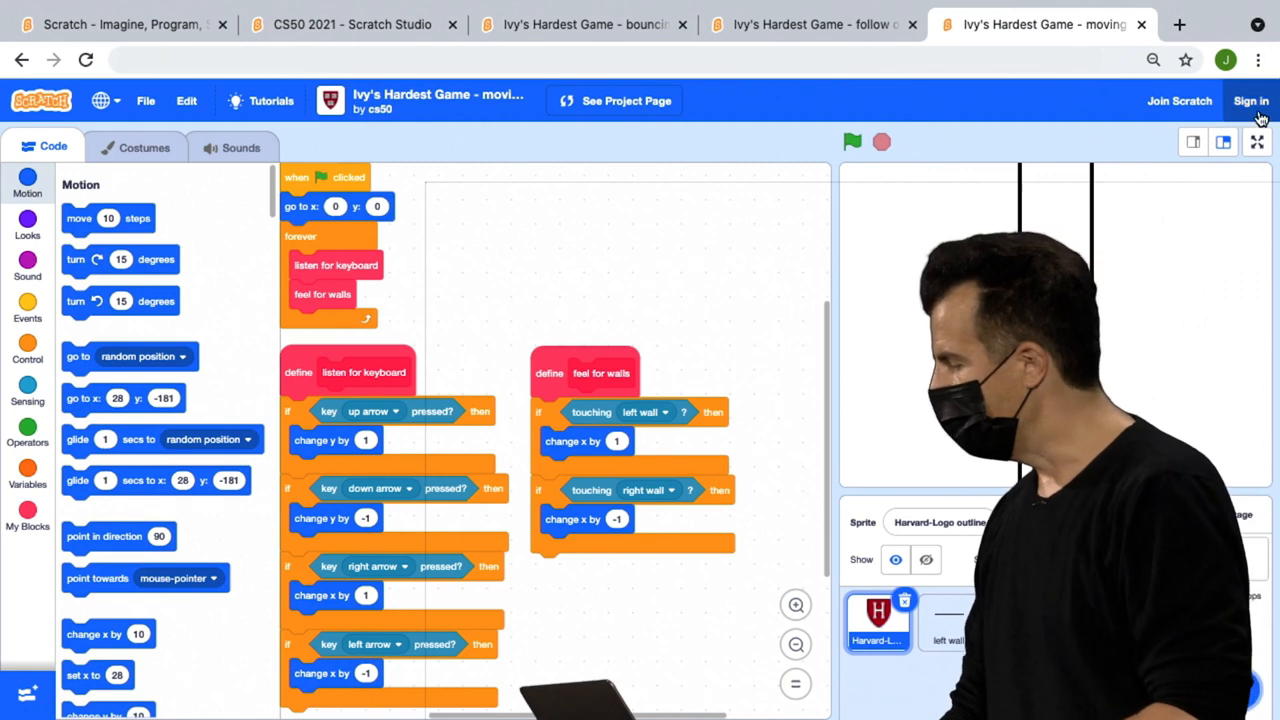
pyautogui.click(1256, 140)
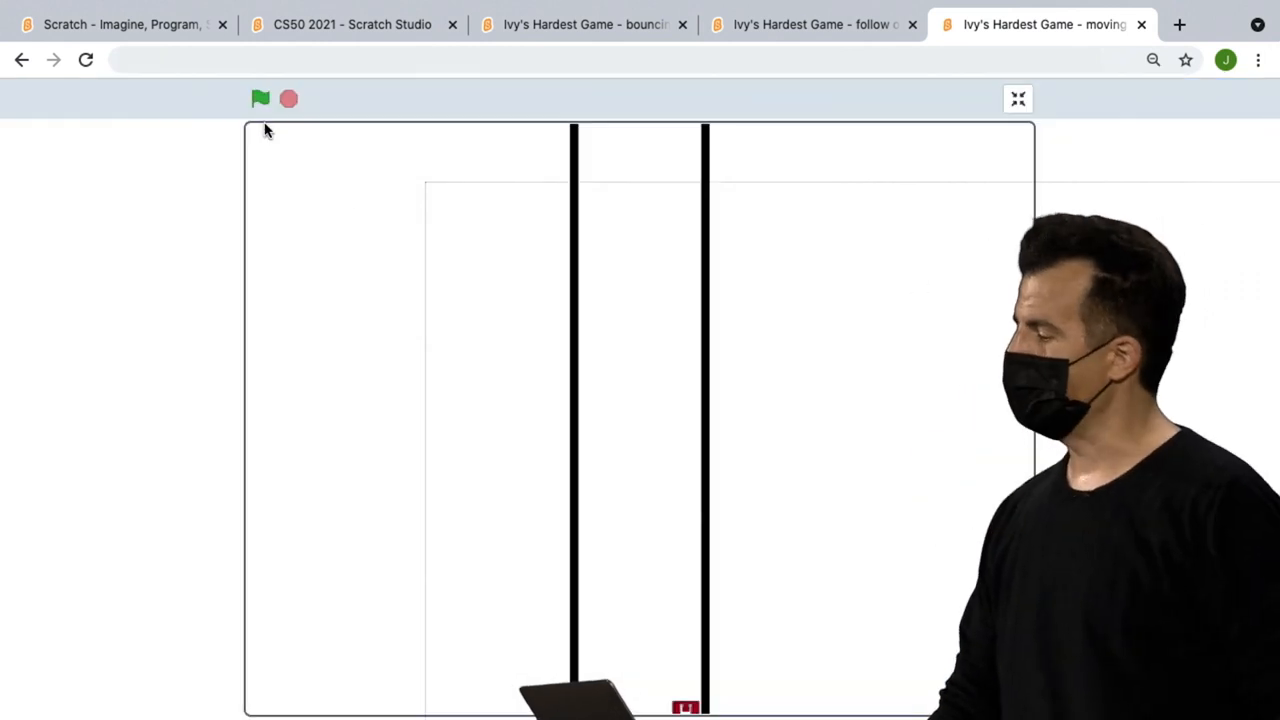
pyautogui.click(258, 98)
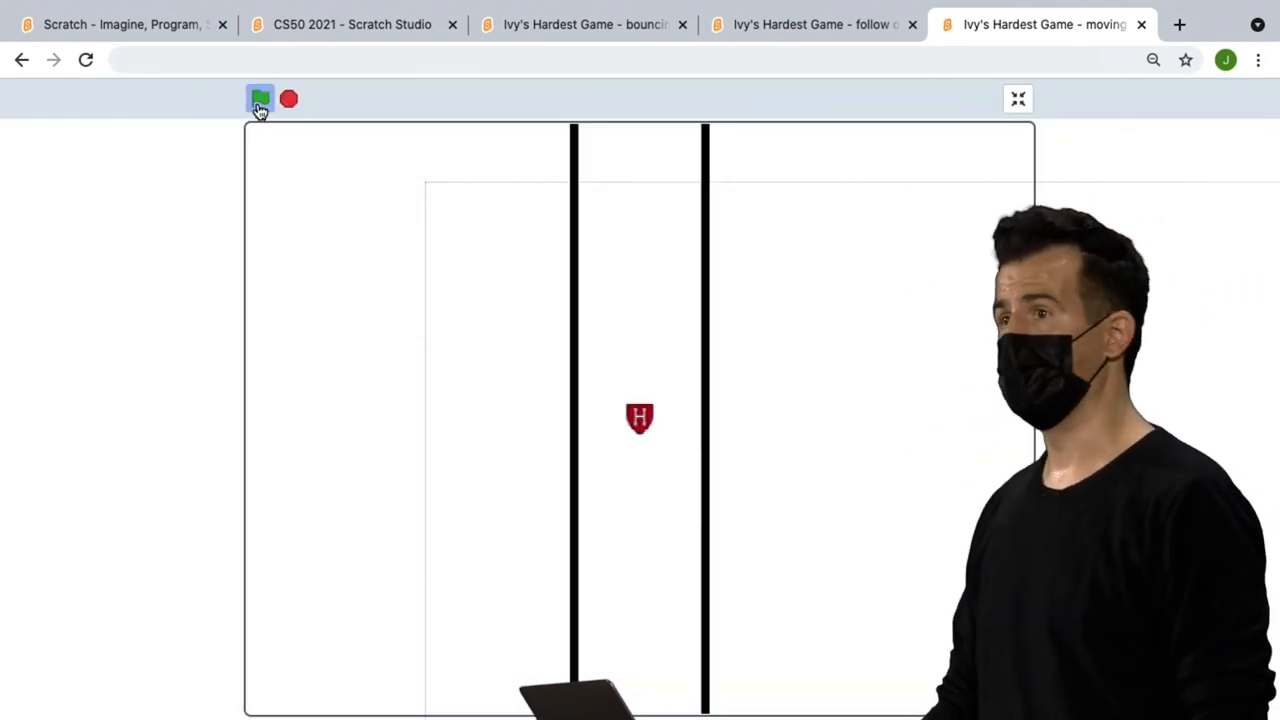